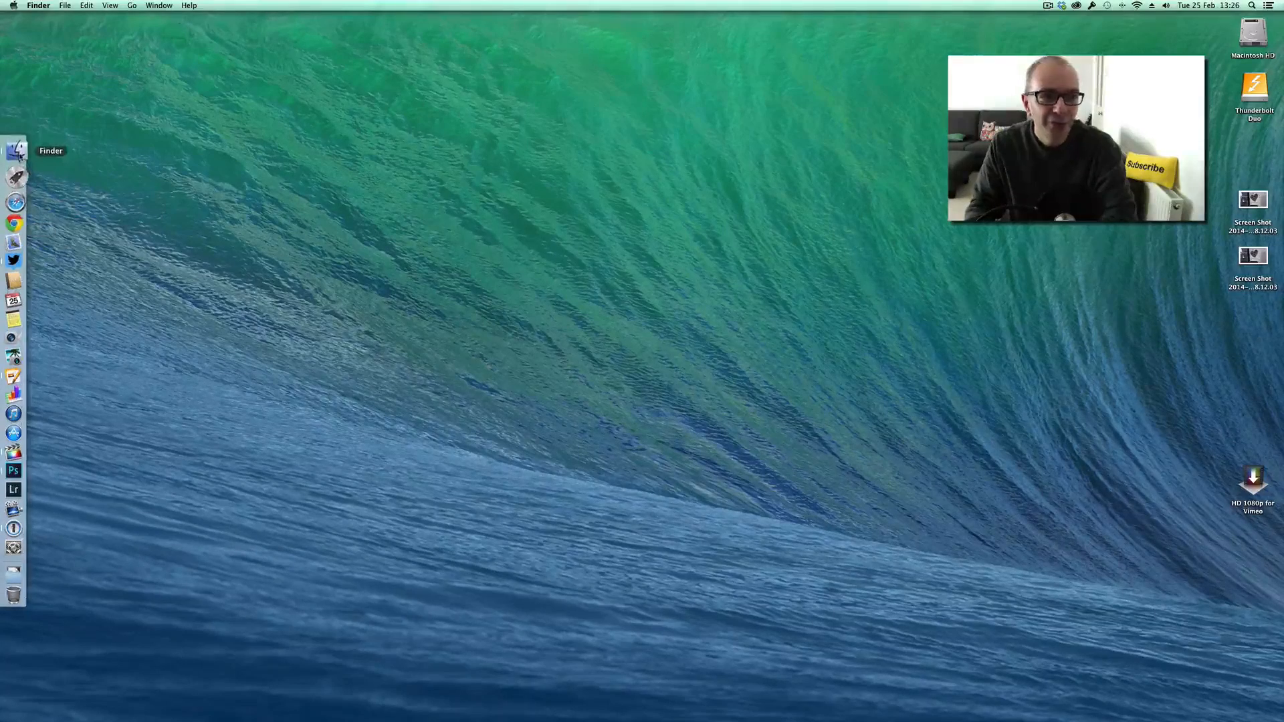
pyautogui.moveTo(14, 170)
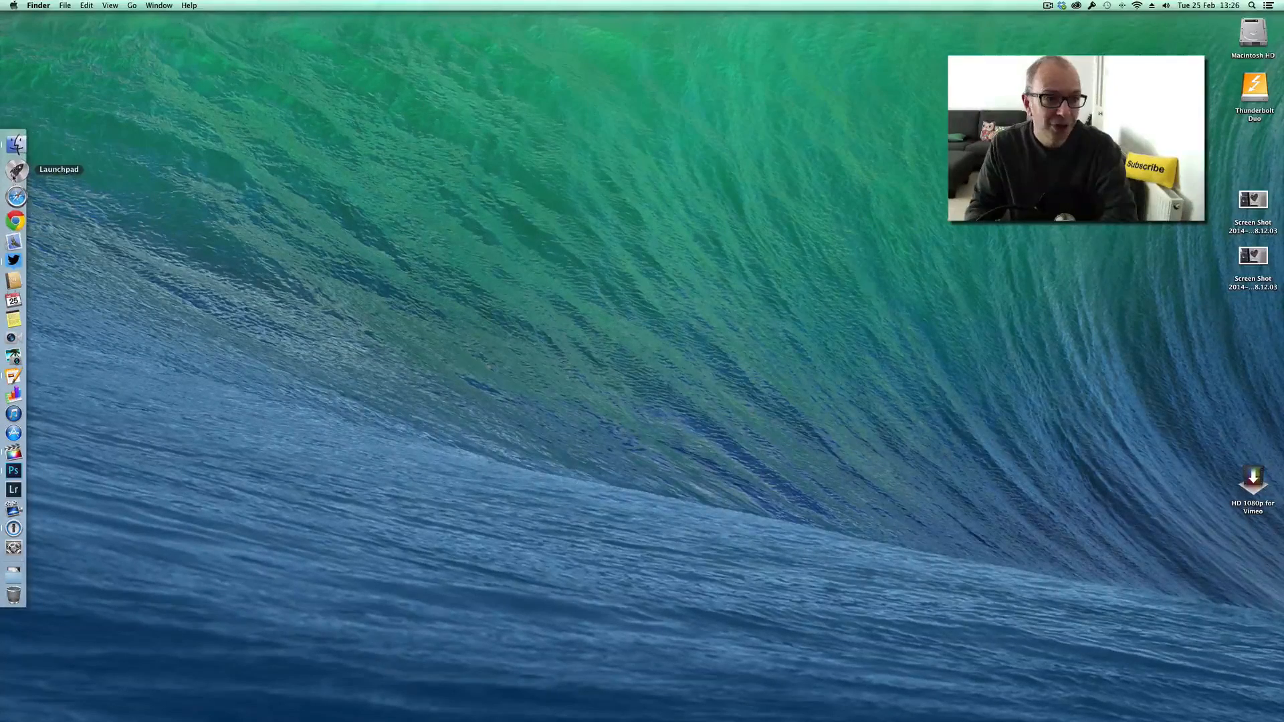
# Show the grid of all installed applications and scroll through it.
pyautogui.click(16, 170)
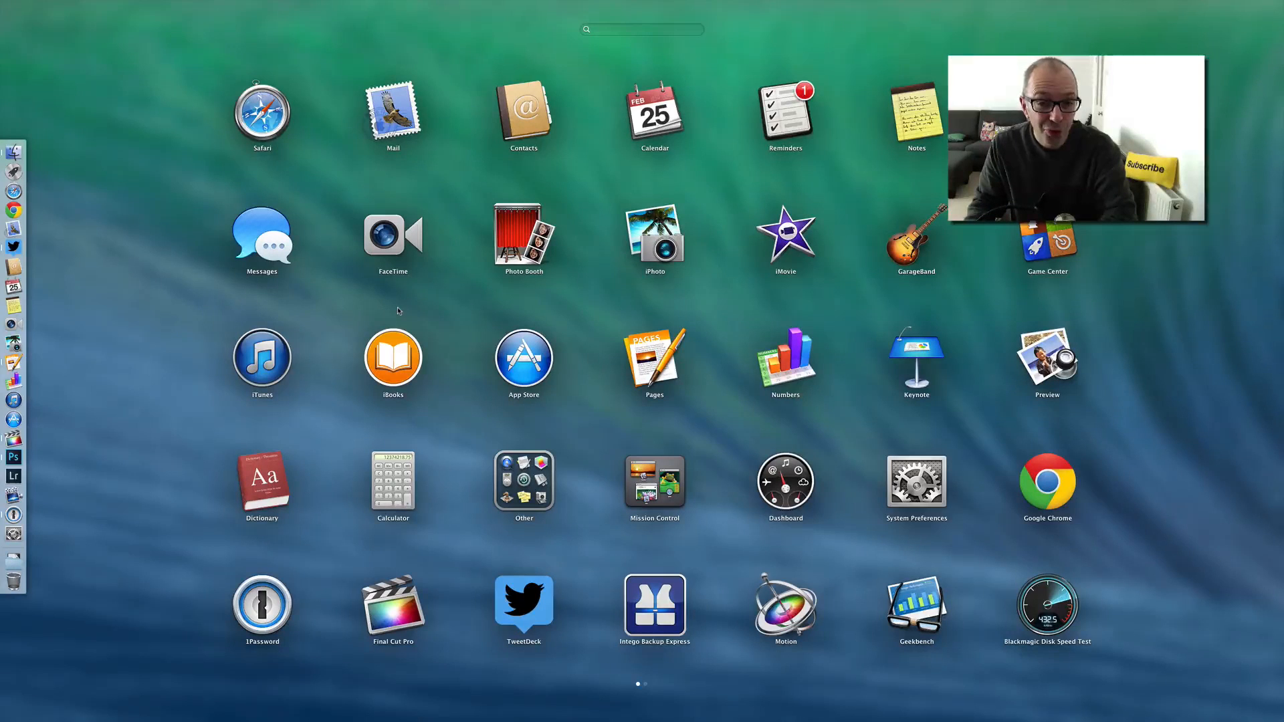
pyautogui.moveTo(439, 352)
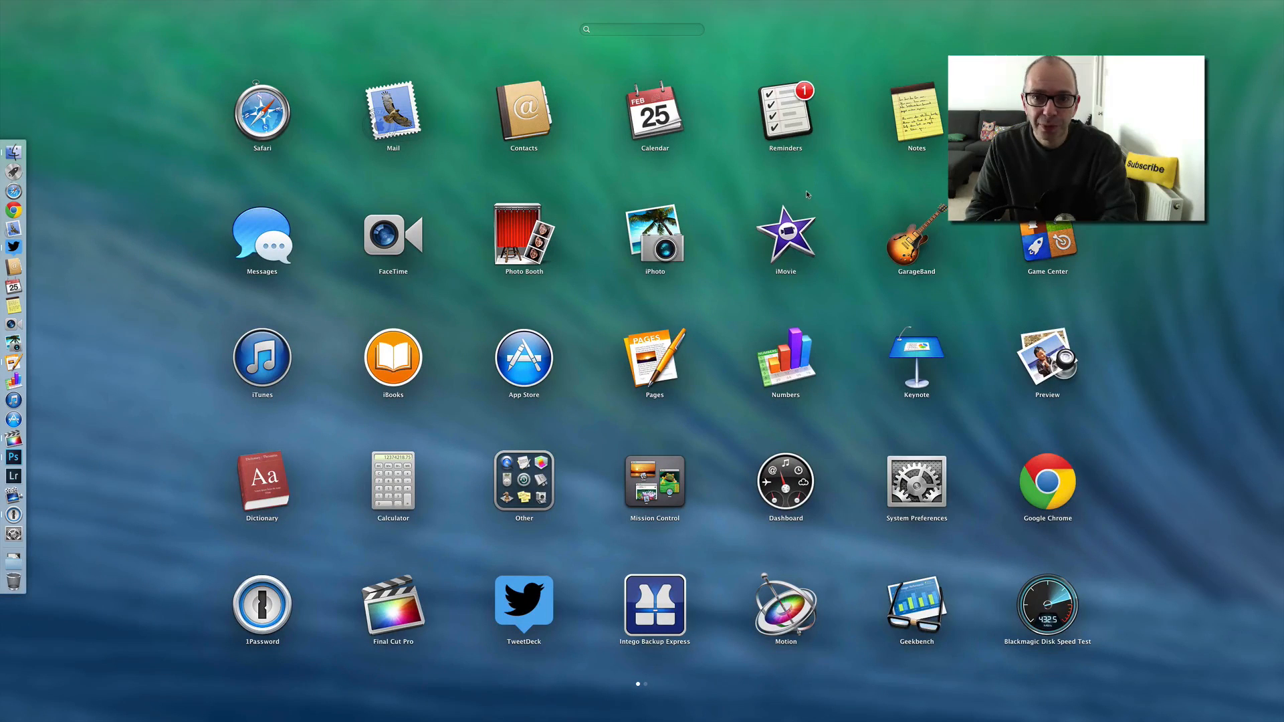
pyautogui.hscroll(-3)
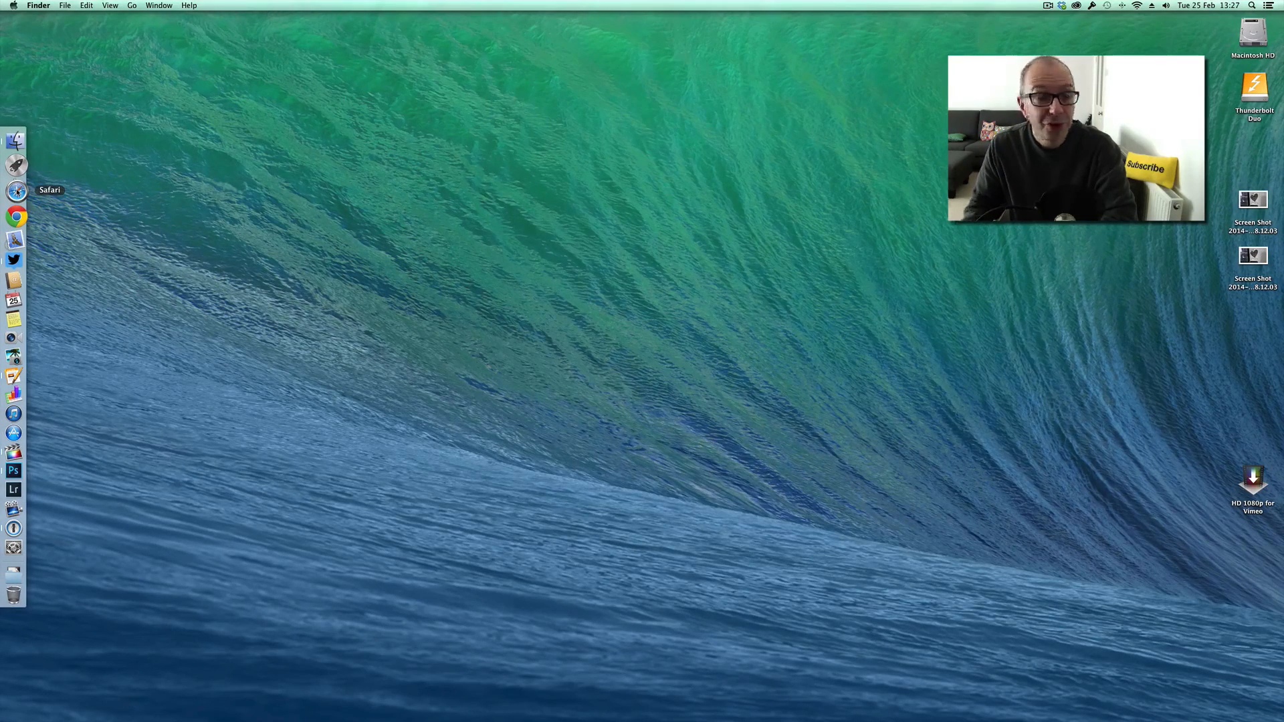
pyautogui.moveTo(16, 214)
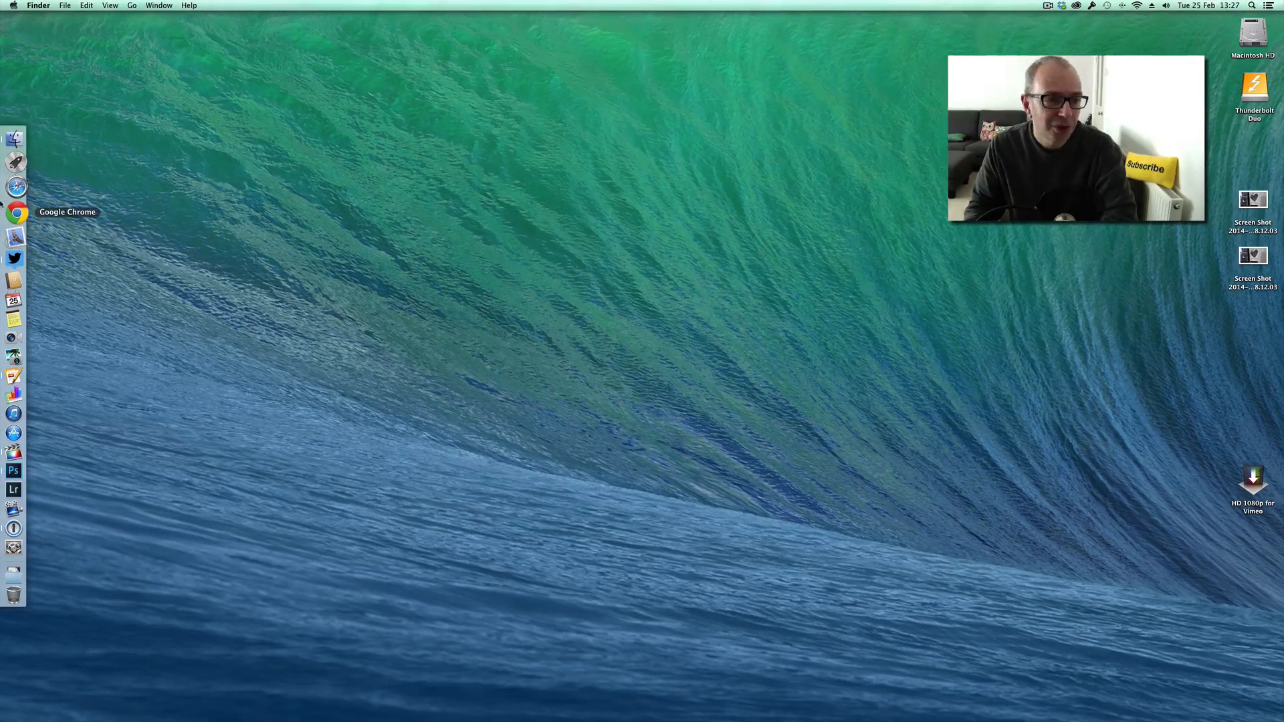
pyautogui.moveTo(13, 189)
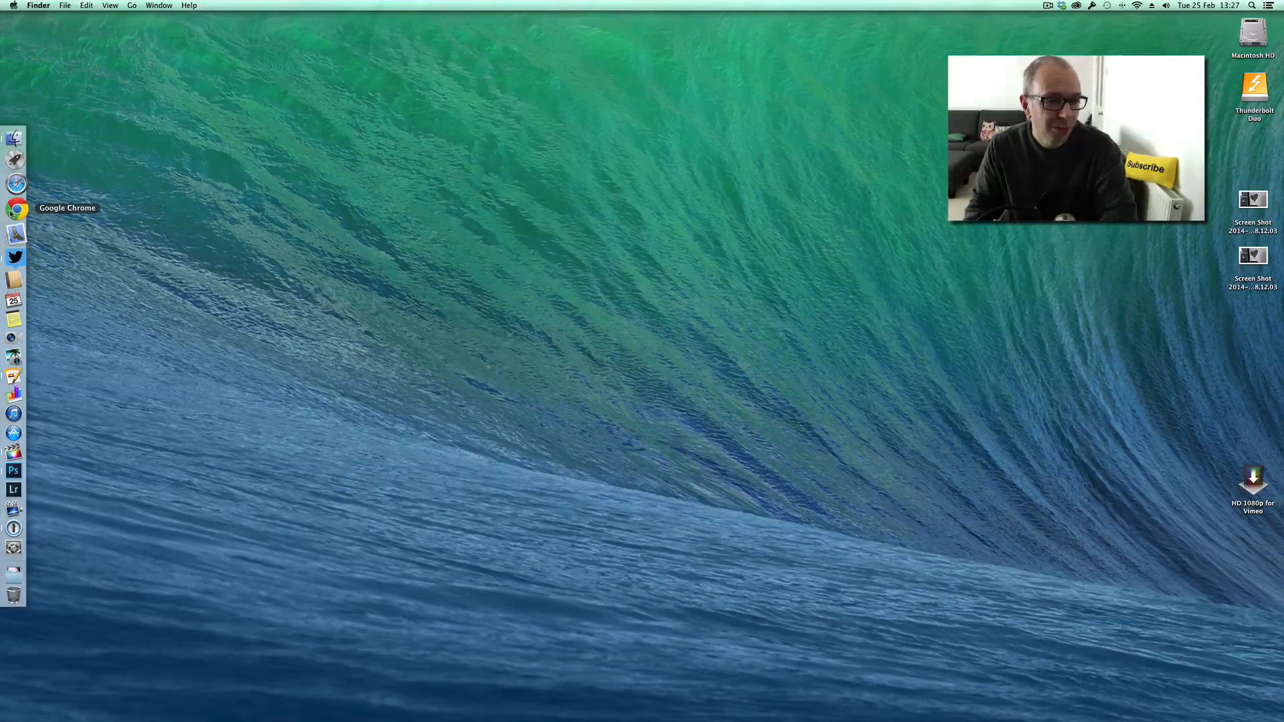
pyautogui.moveTo(14, 228)
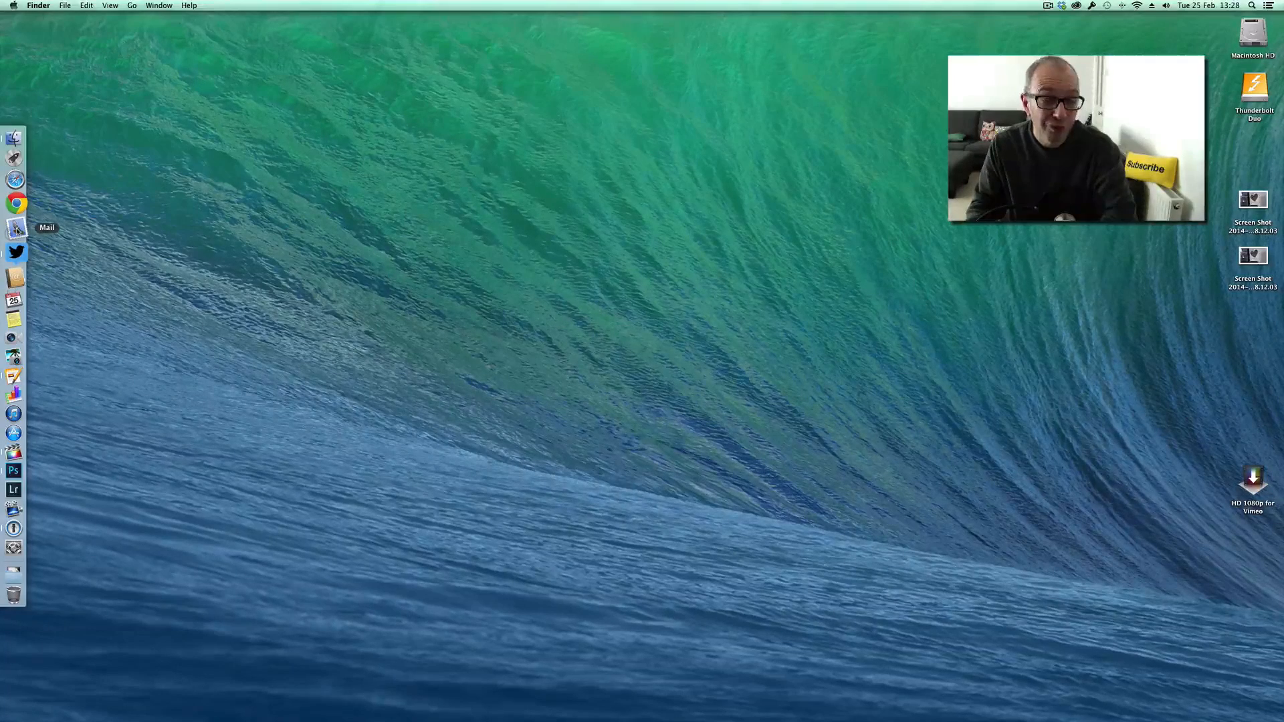
pyautogui.moveTo(13, 251)
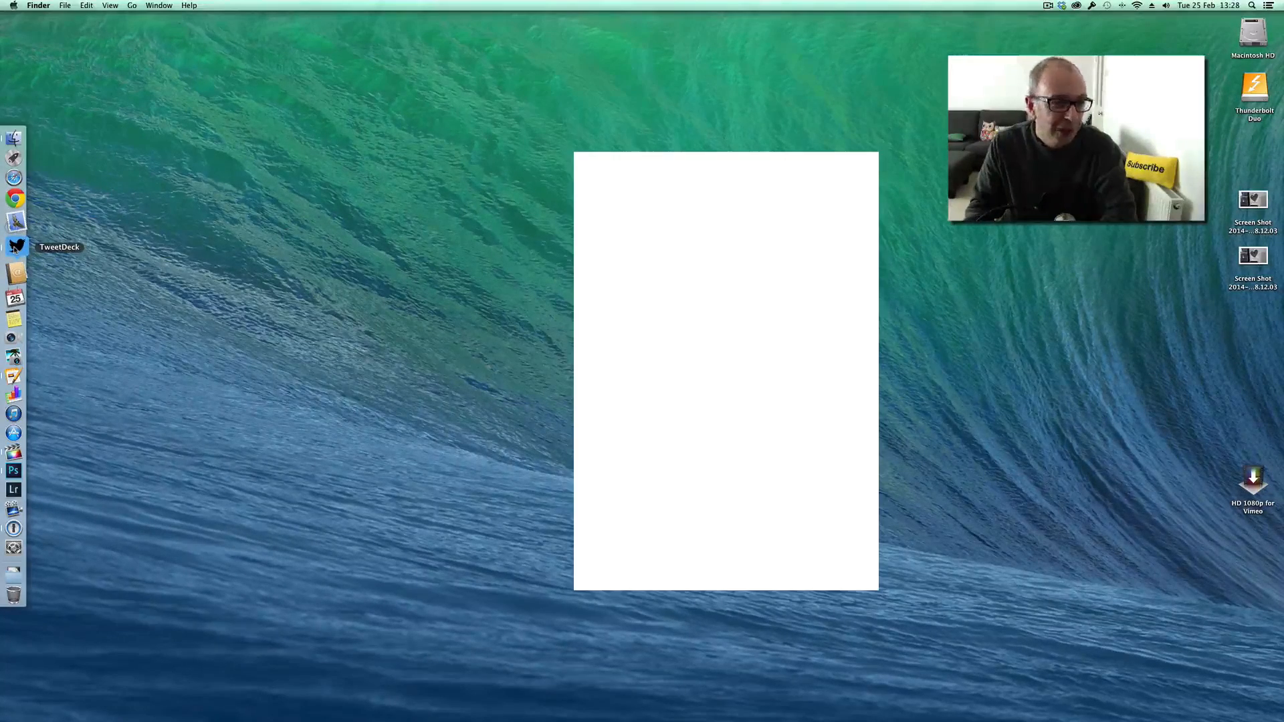
# Launch TweetDeck from the Dock.
pyautogui.click(14, 246)
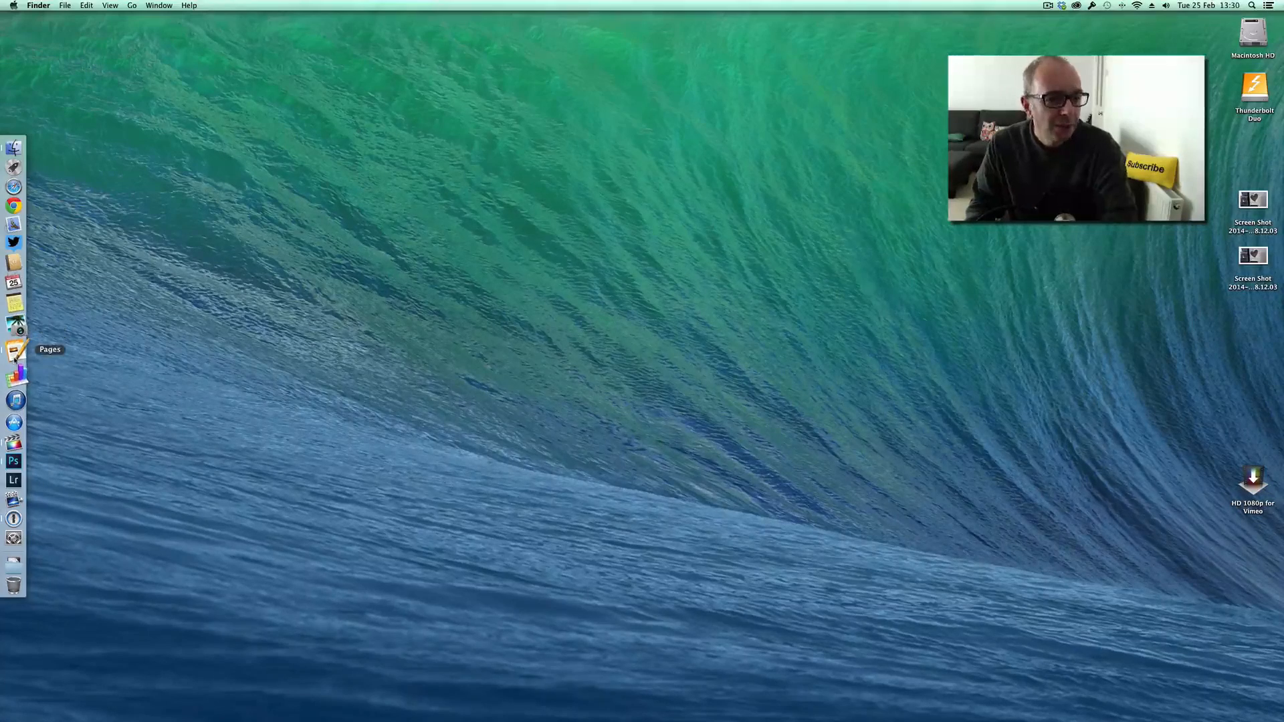
pyautogui.click(13, 349)
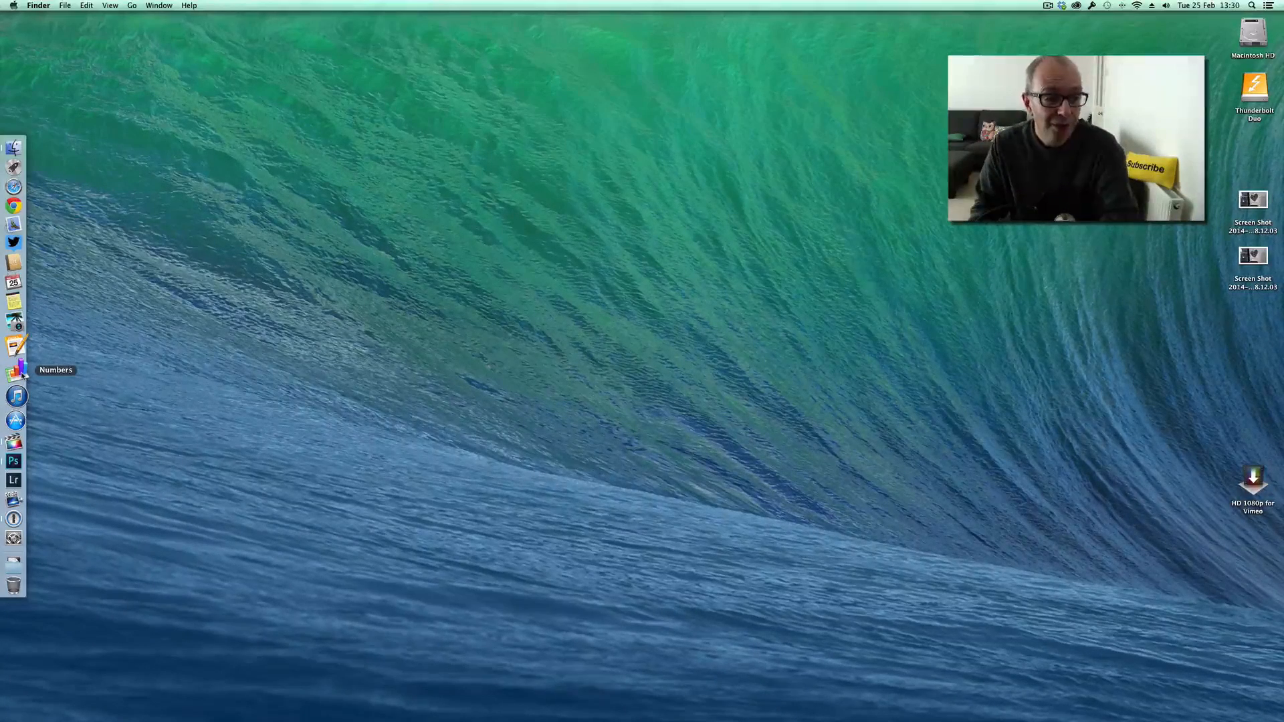
pyautogui.moveTo(16, 391)
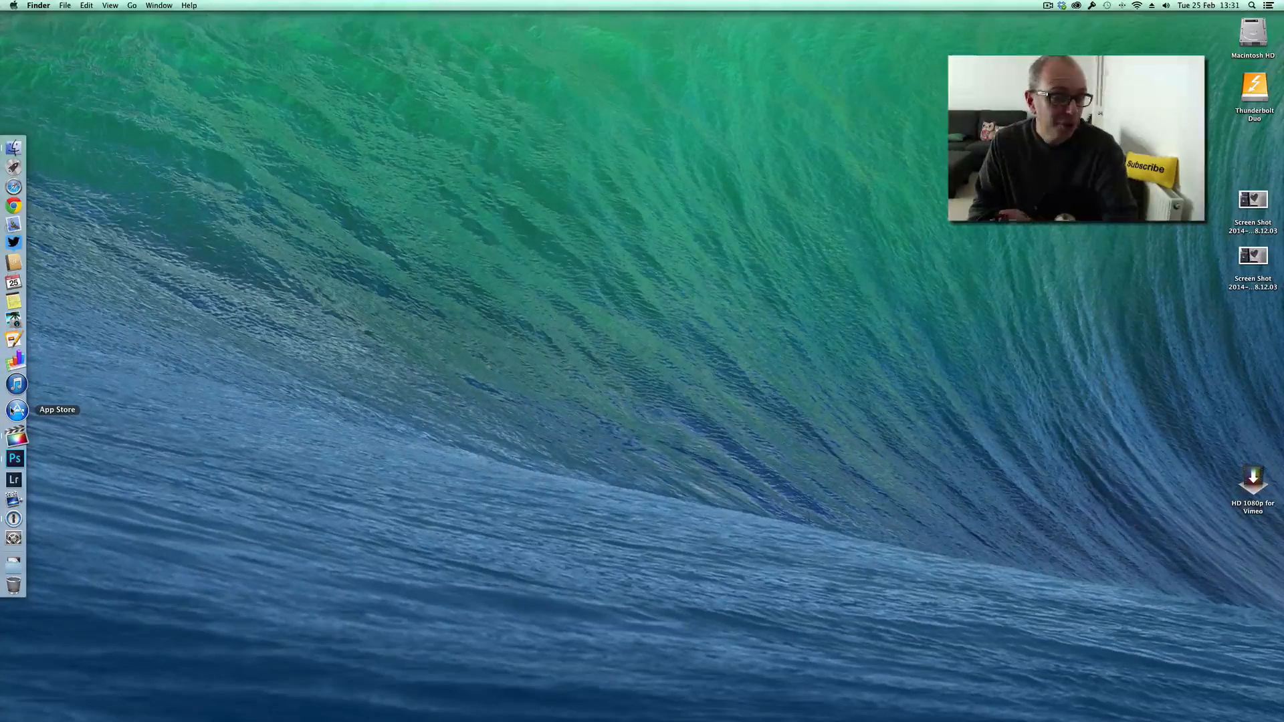
pyautogui.click(16, 410)
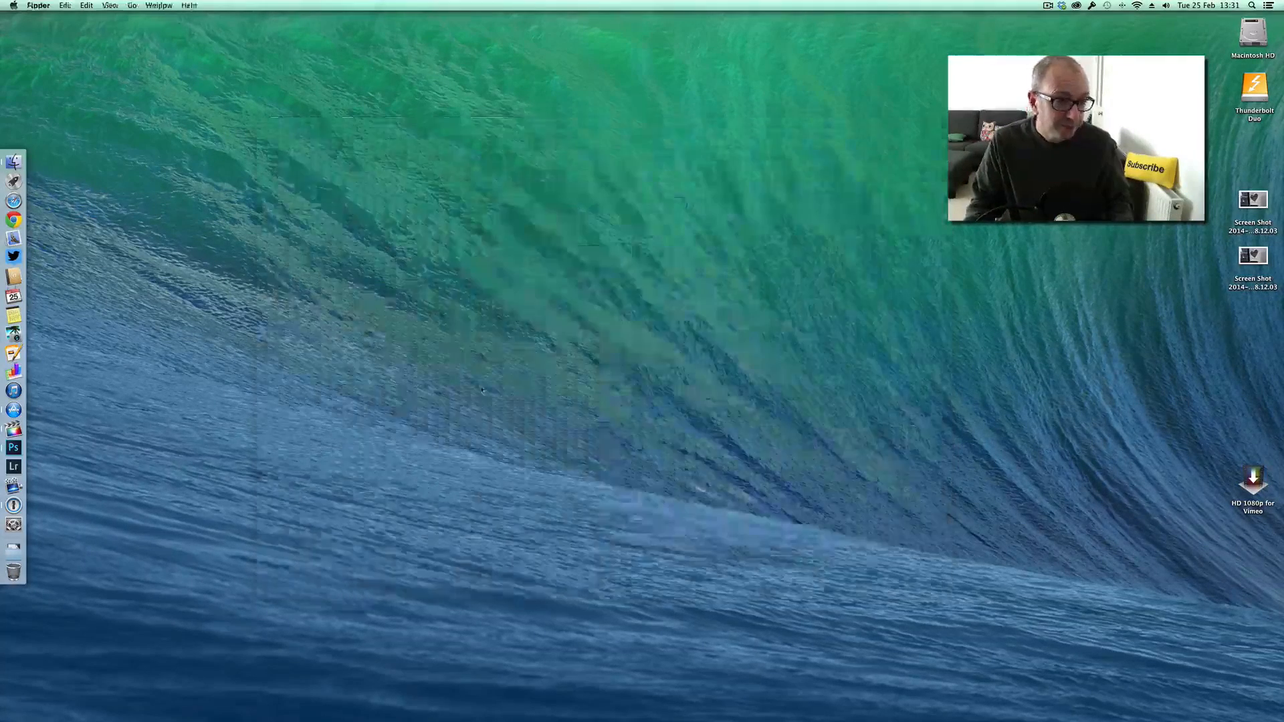
pyautogui.moveTo(14, 428)
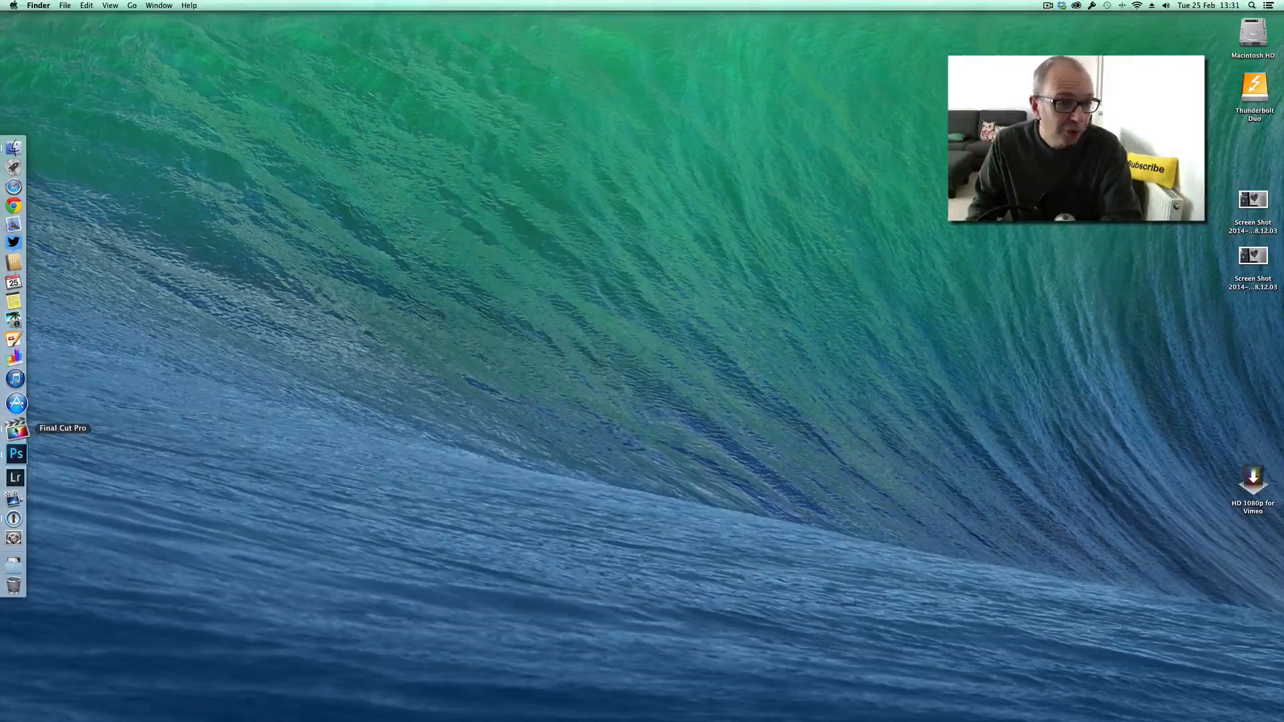
# Launch Final Cut Pro and then Photoshop from the Dock.
pyautogui.click(15, 428)
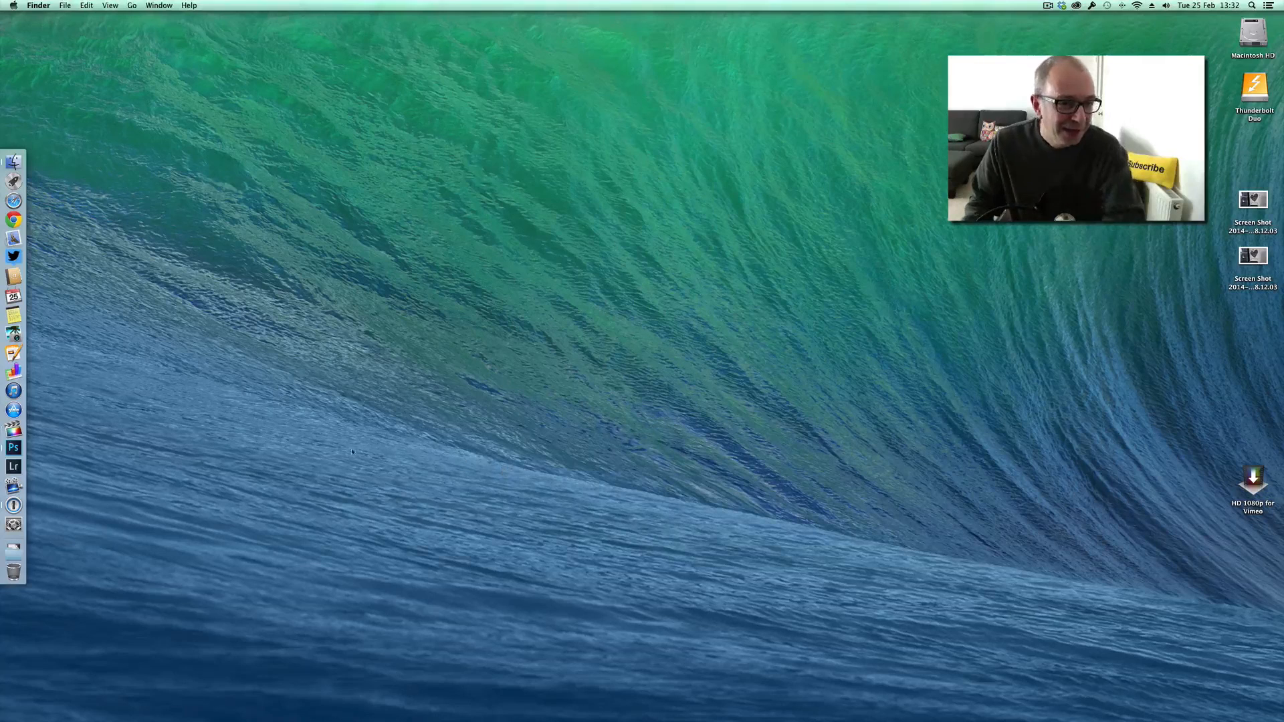
pyautogui.click(13, 447)
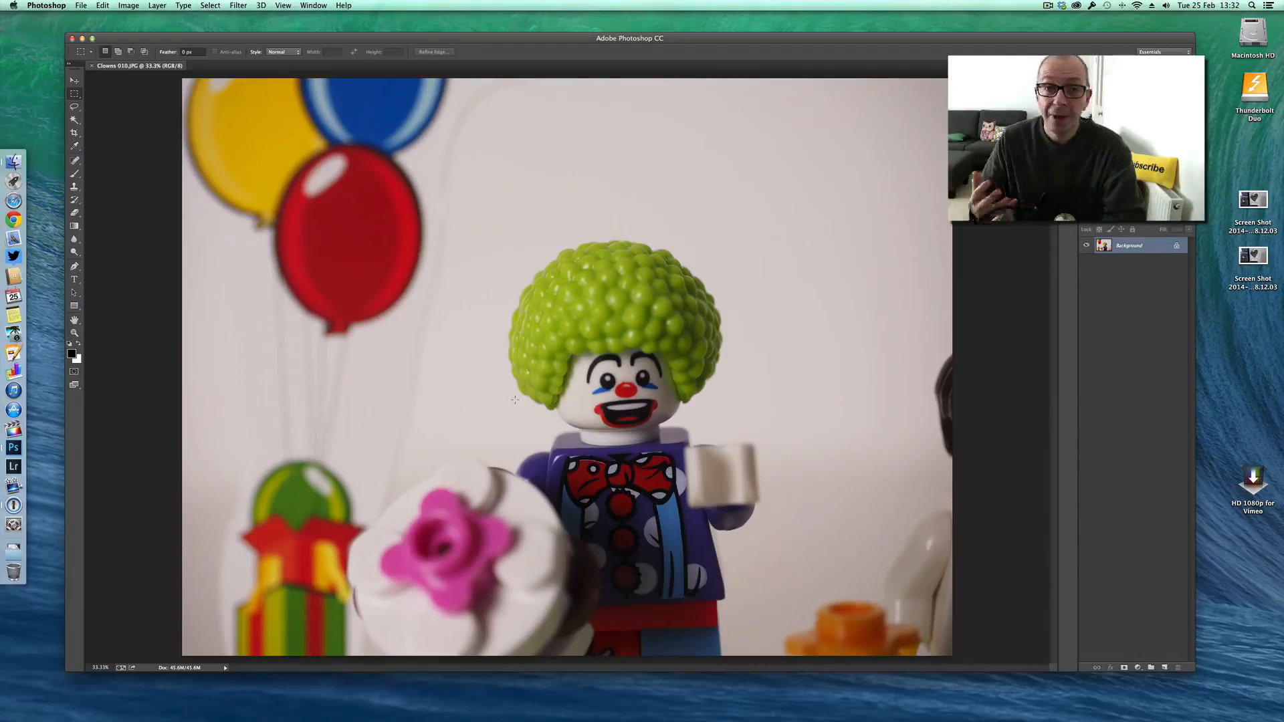
pyautogui.moveTo(512, 392)
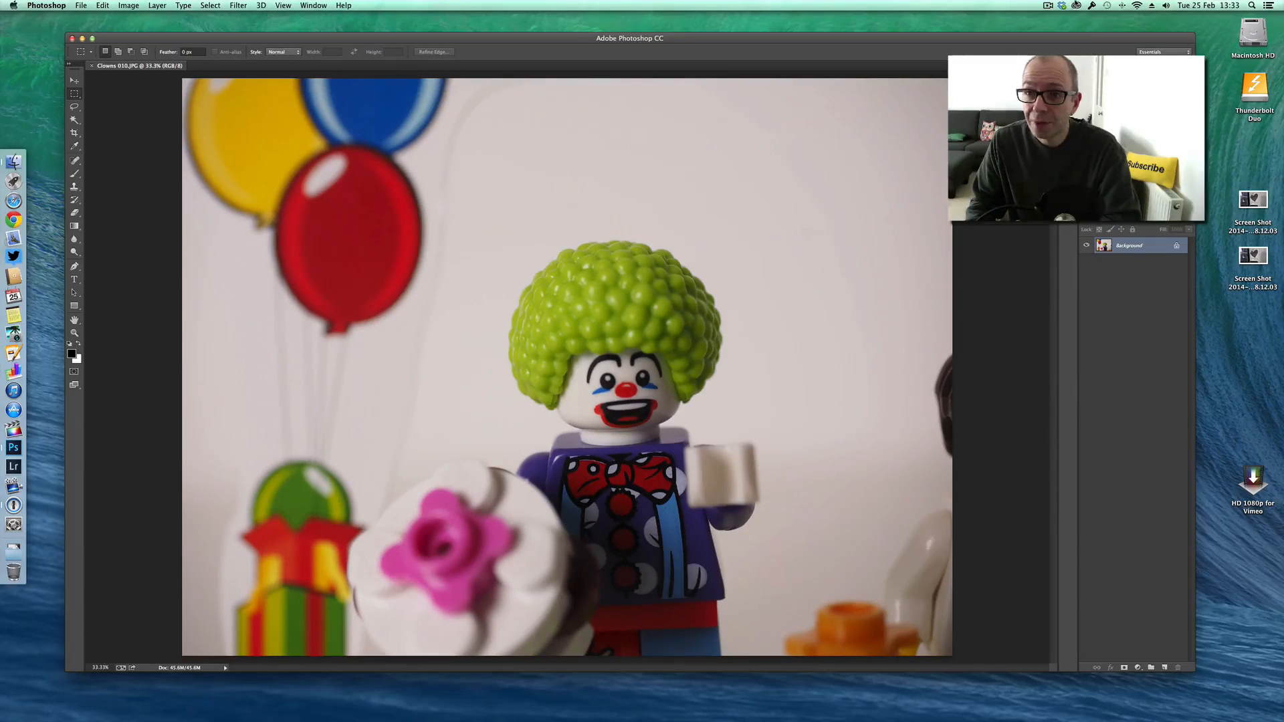
pyautogui.click(1076, 5)
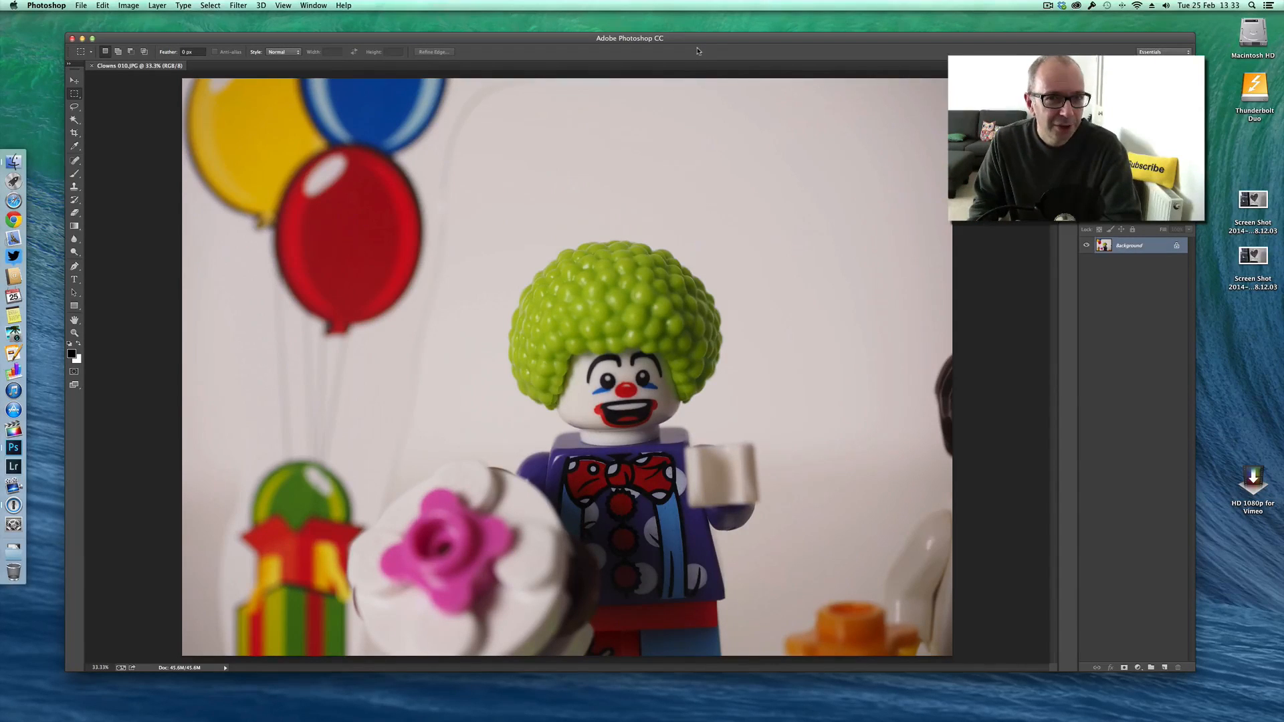
pyautogui.moveTo(677, 75)
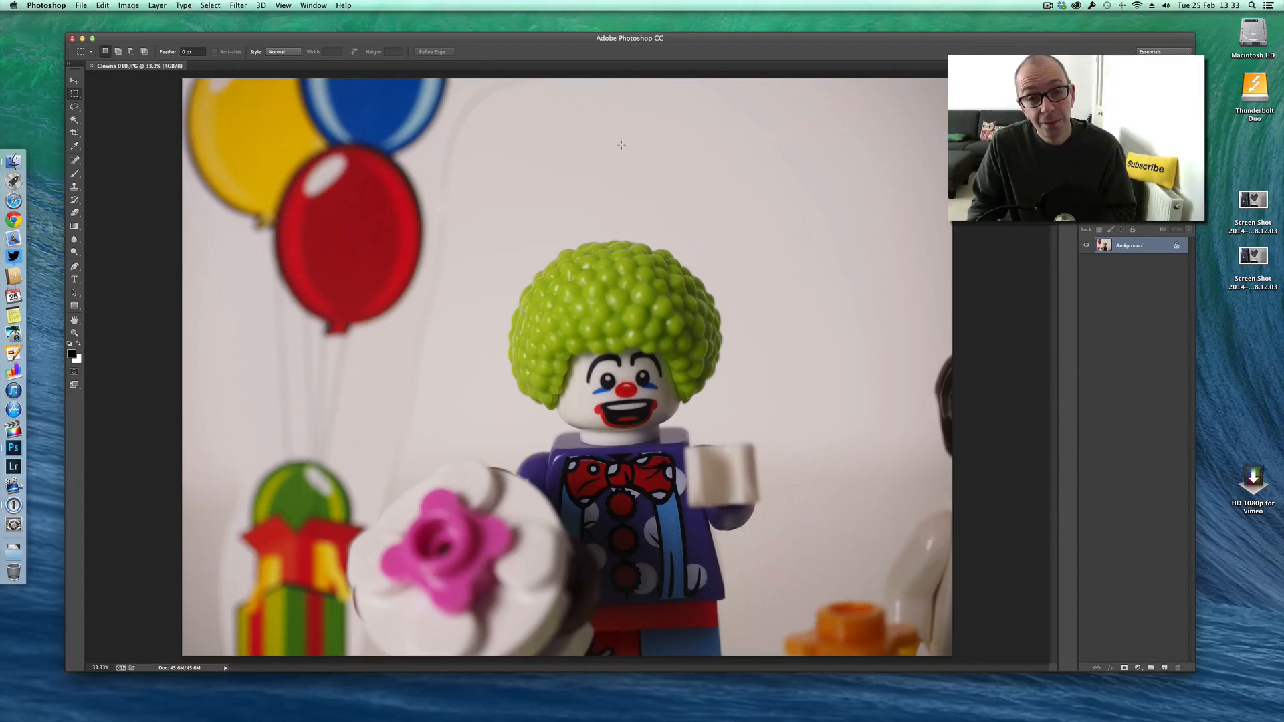
pyautogui.moveTo(614, 152)
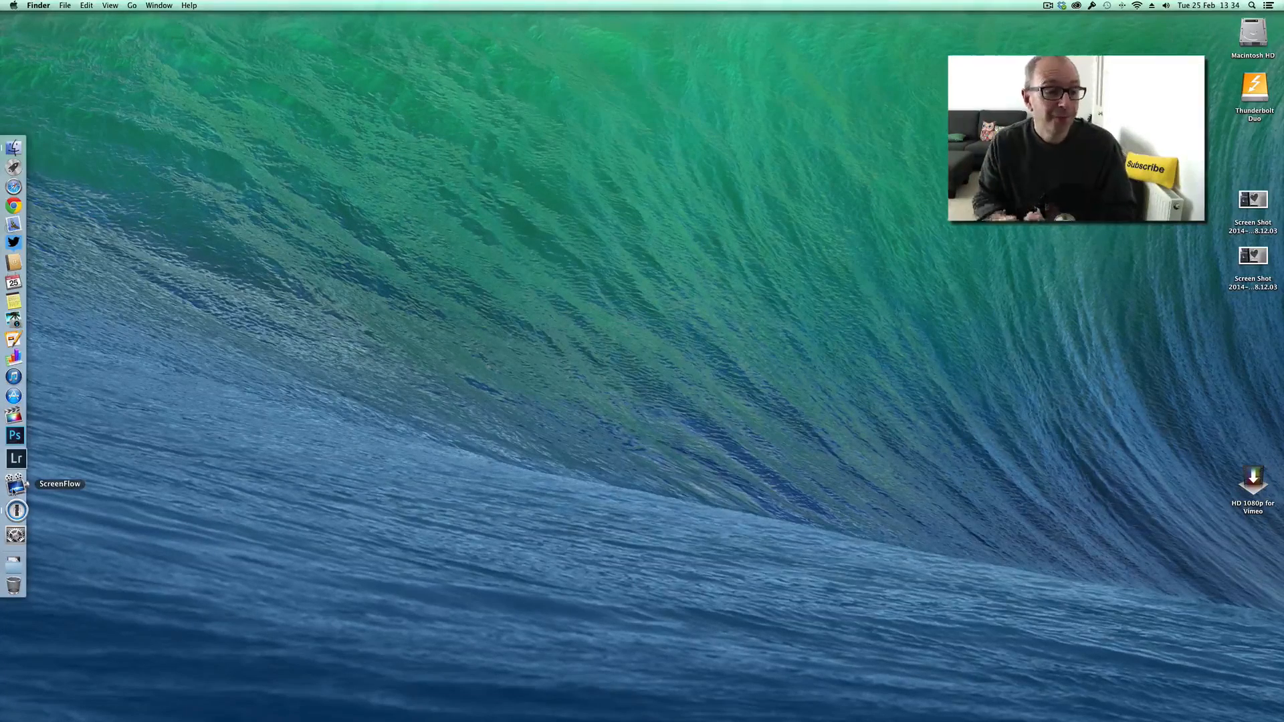
pyautogui.moveTo(16, 508)
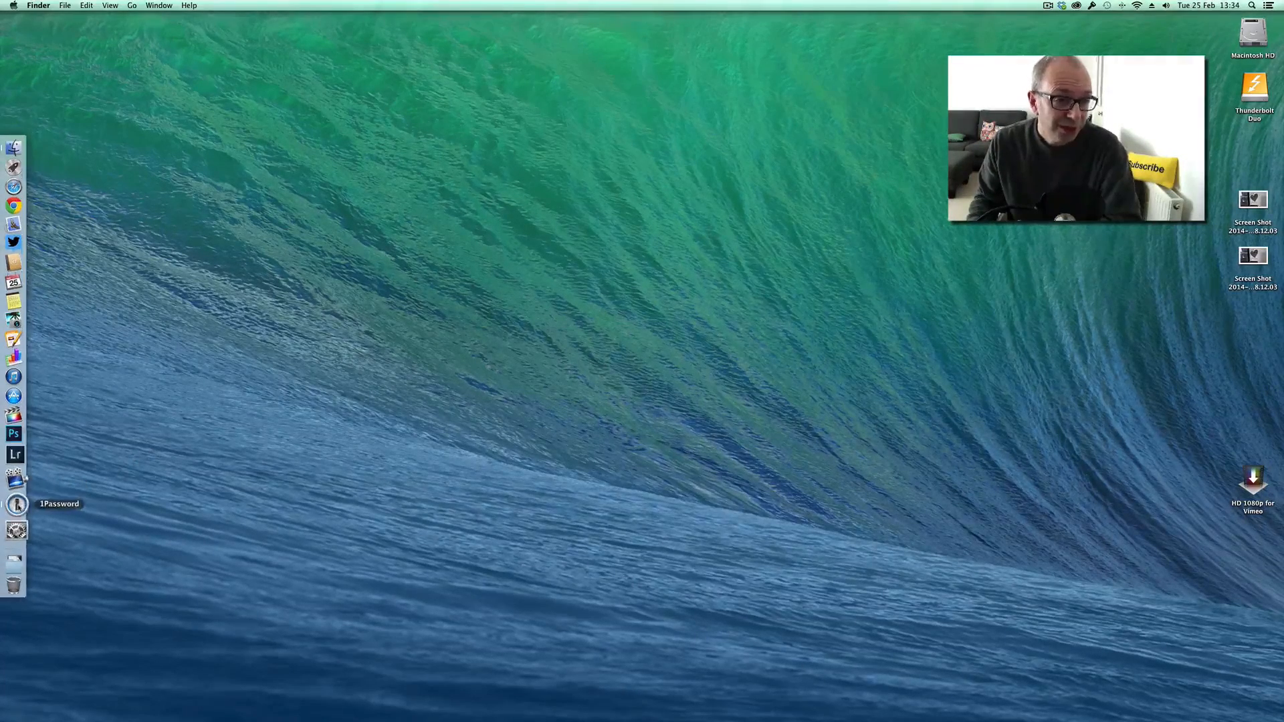
# Launch 1Password and view the saved logins list with the about.me entry.
pyautogui.click(15, 505)
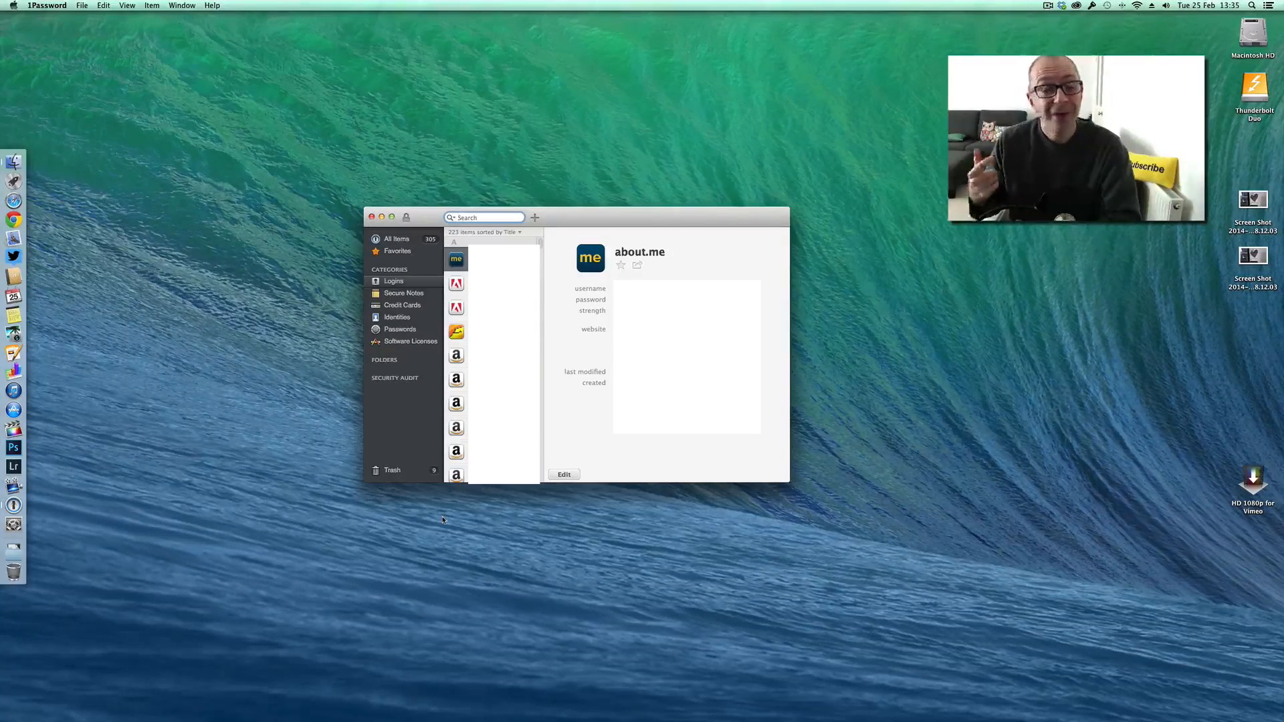
pyautogui.click(484, 217)
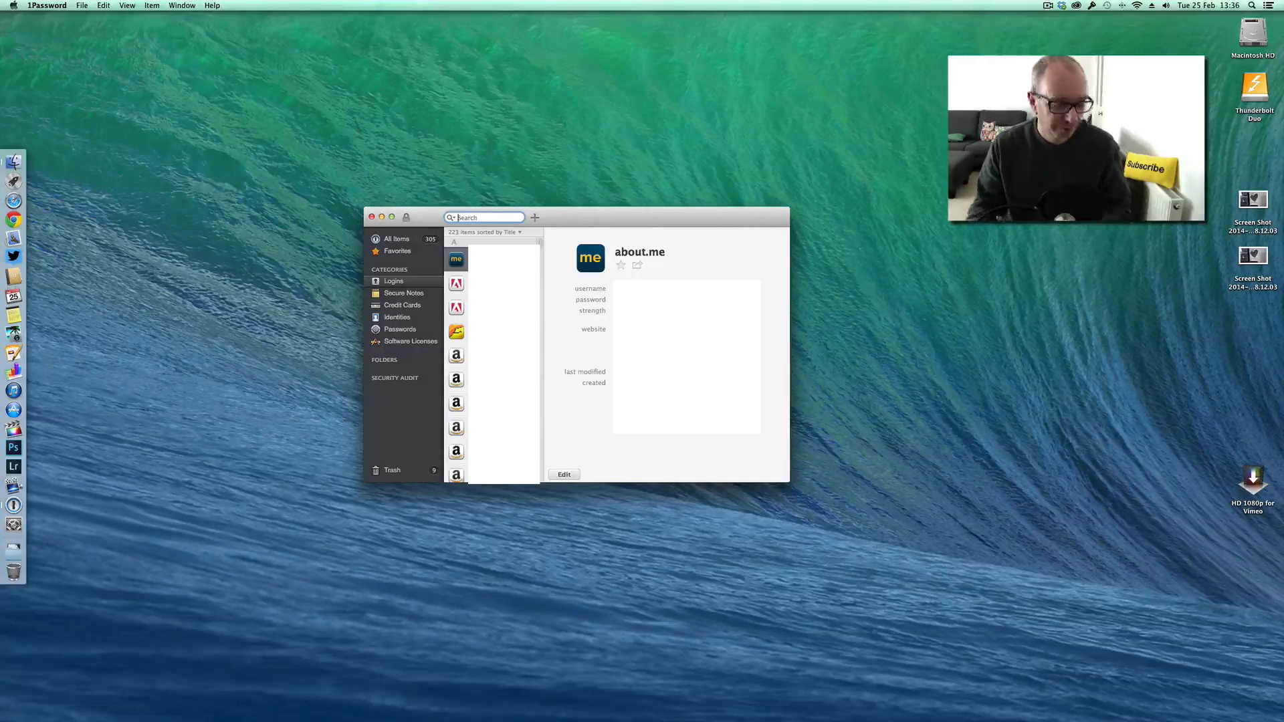
# Quit 1Password, launch System Preferences and reposition its window on the desktop.
pyautogui.click(371, 216)
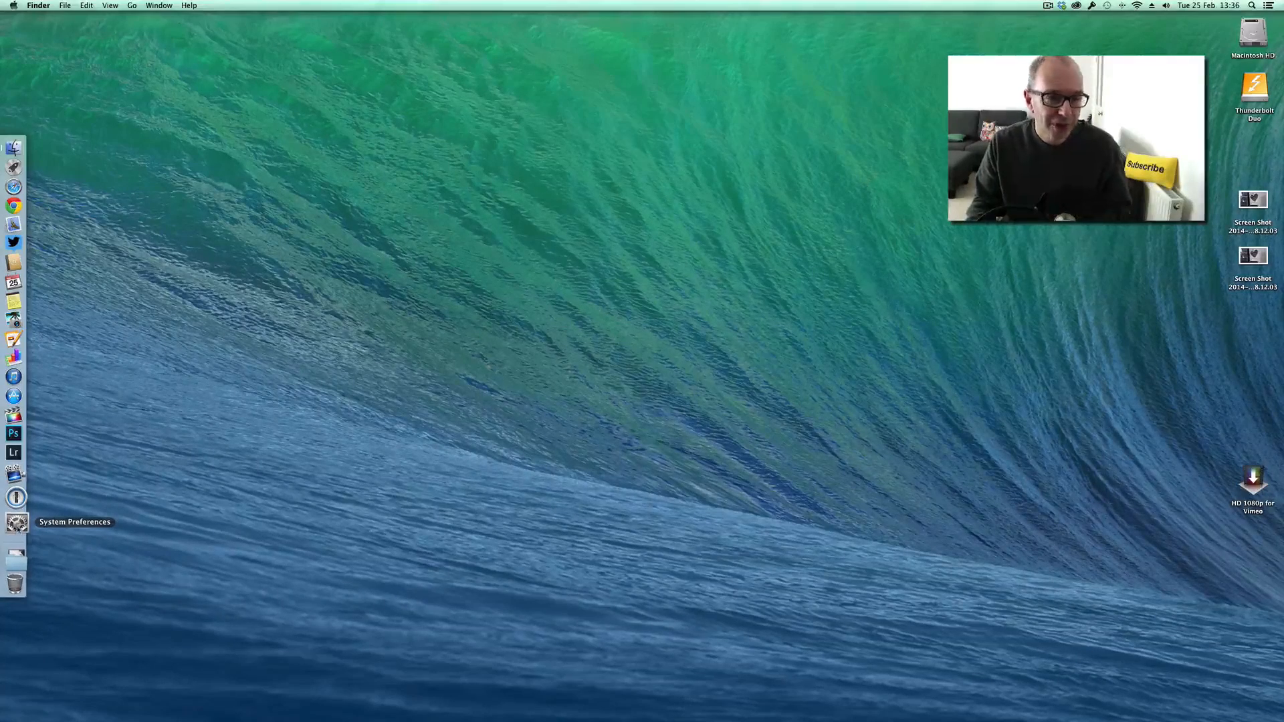
pyautogui.click(16, 522)
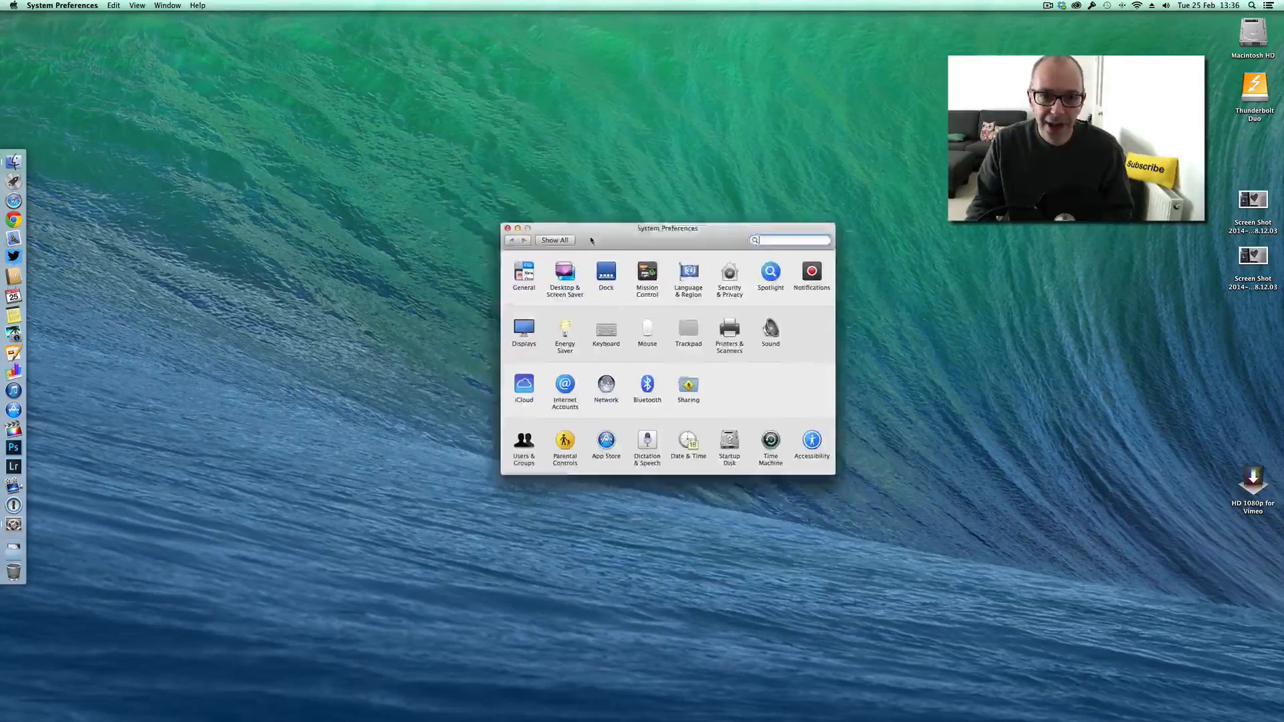
pyautogui.moveTo(666, 228); pyautogui.dragTo(575, 207)
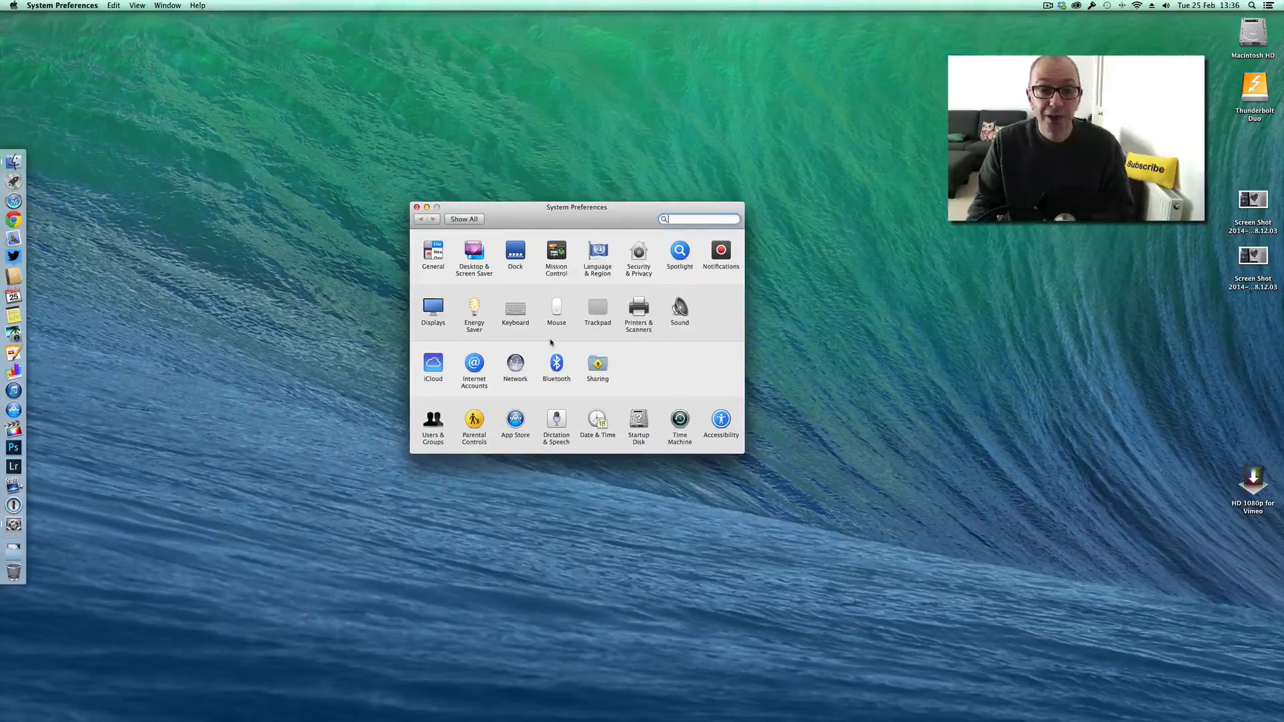
pyautogui.moveTo(575, 206); pyautogui.dragTo(589, 214)
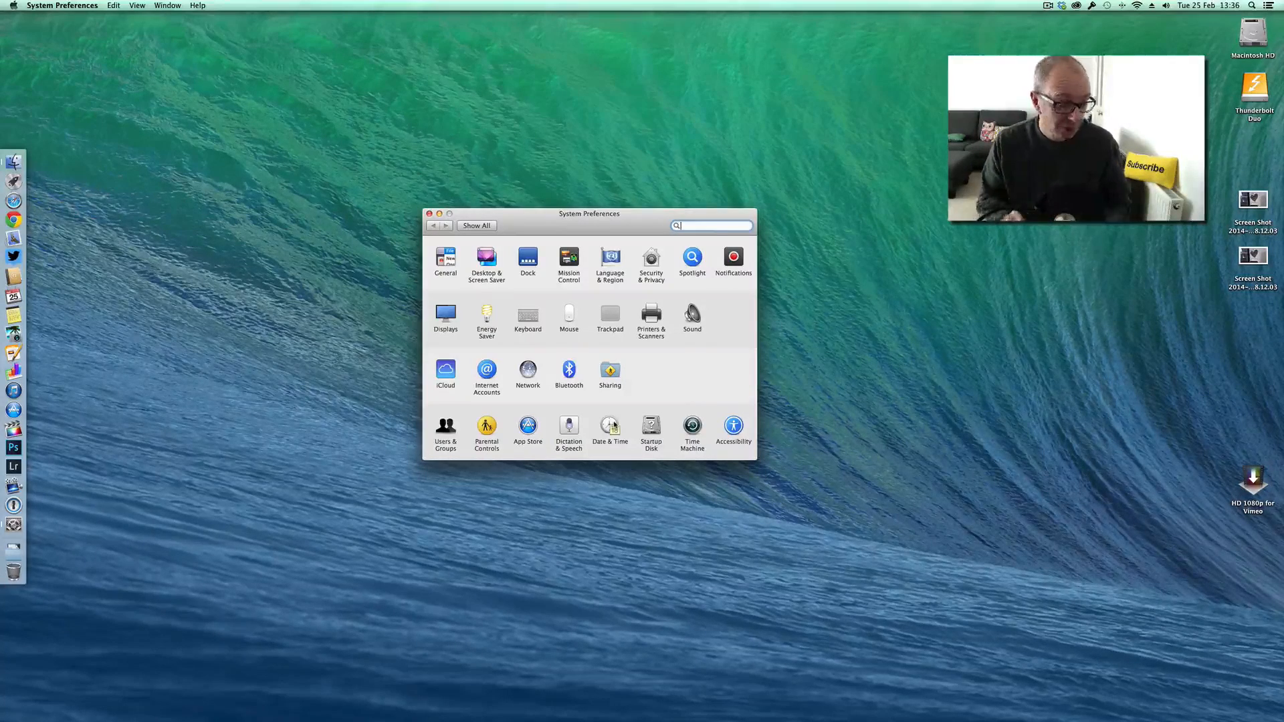
# Close the System Preferences window to return to the empty desktop.
pyautogui.click(430, 214)
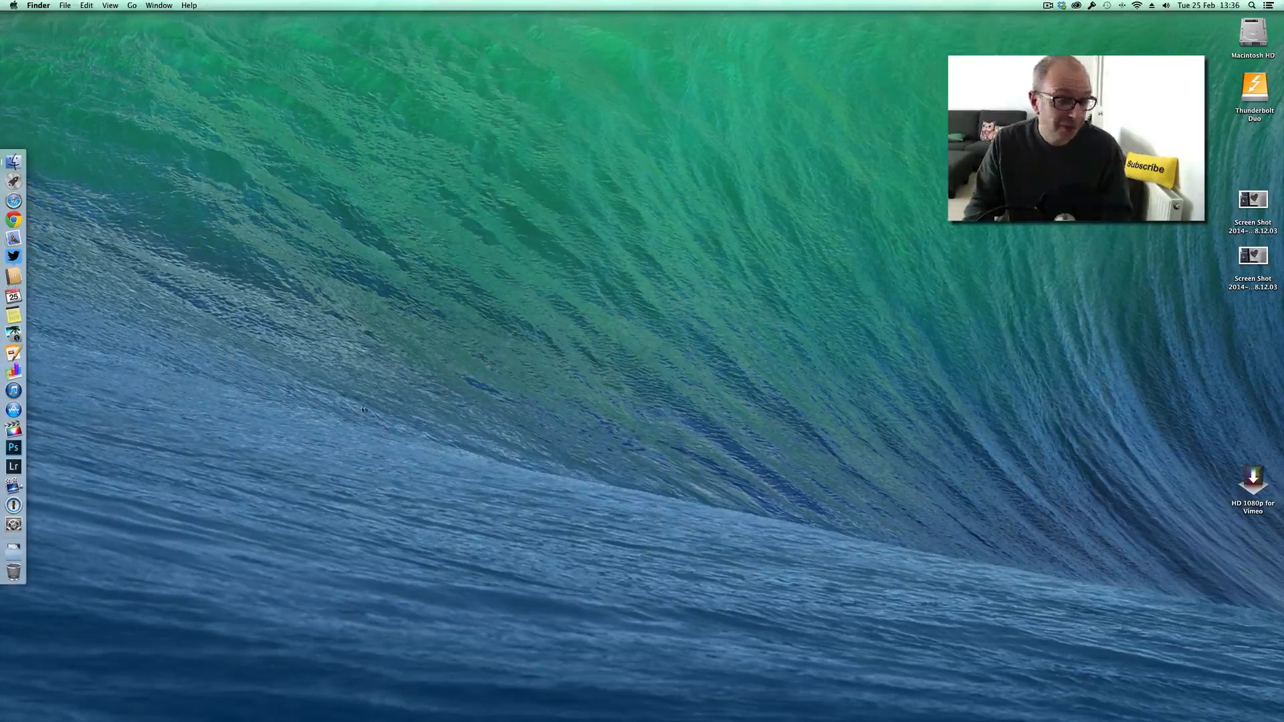
pyautogui.moveTo(399, 404)
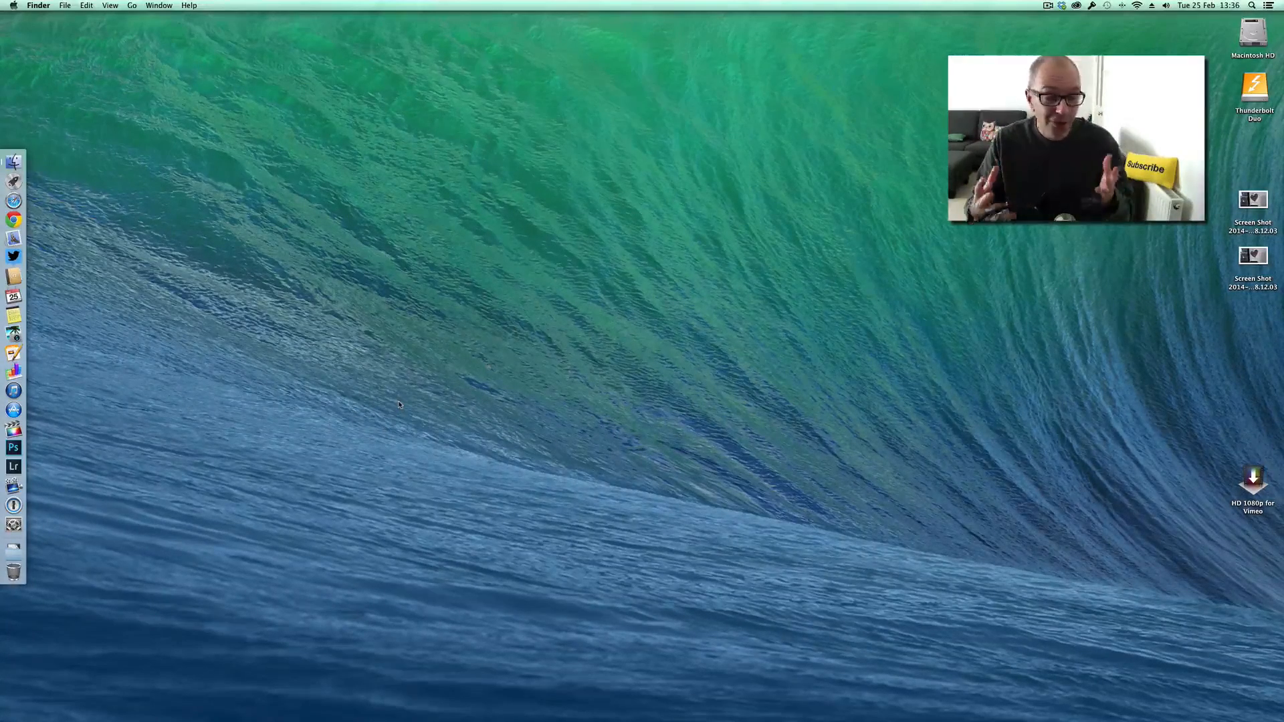